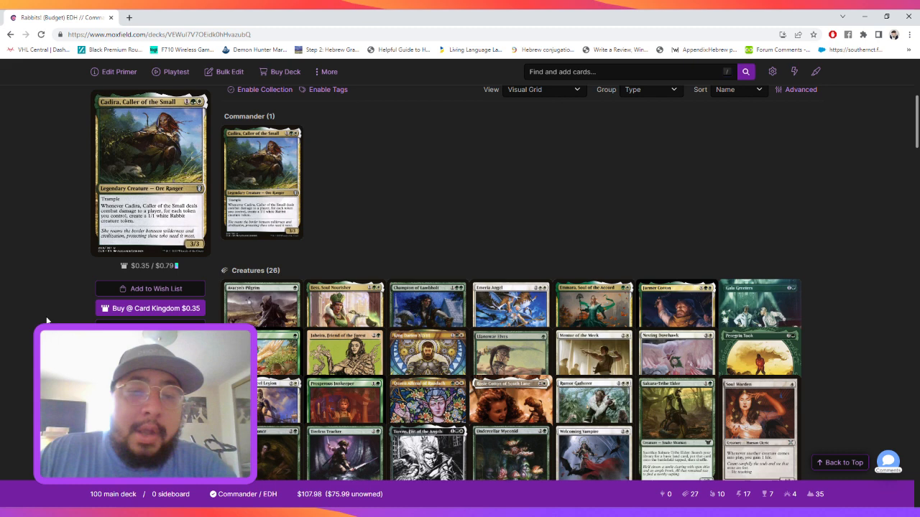
{"action": "scroll", "scroll_direction": "down", "scroll_amount": 3}
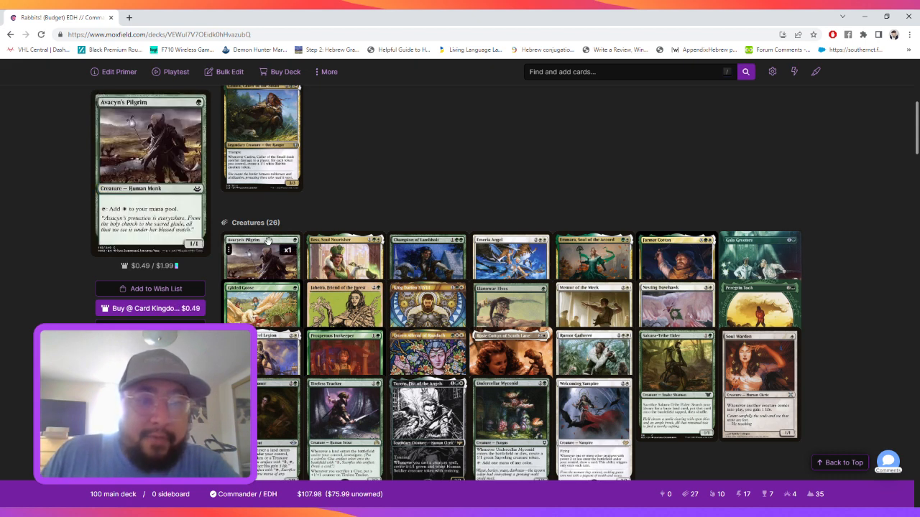
{"action": "mouse_move", "coordinate": [648, 127]}
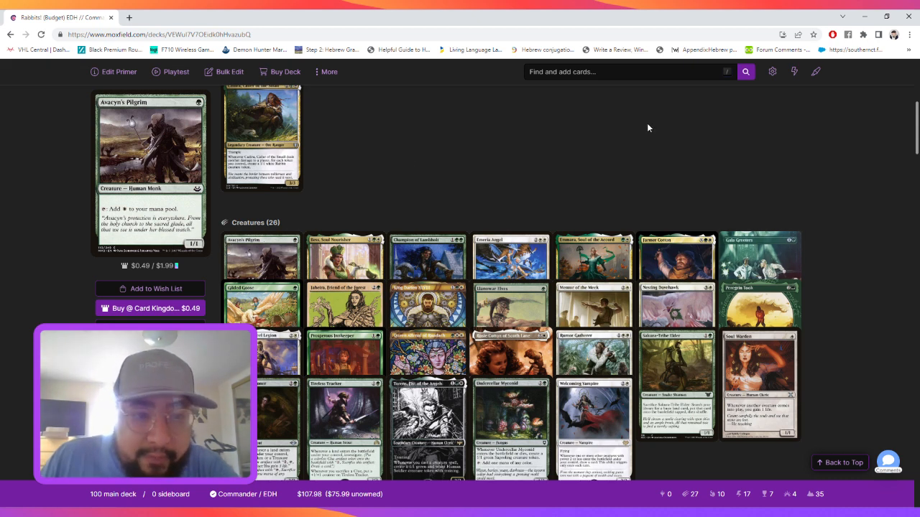
{"action": "mouse_move", "coordinate": [516, 198]}
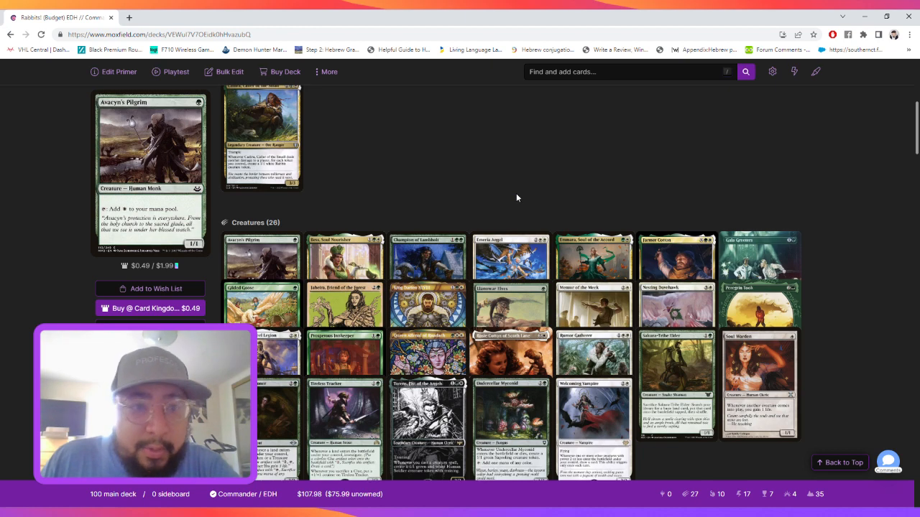
{"action": "scroll", "scroll_direction": "up", "scroll_amount": 3}
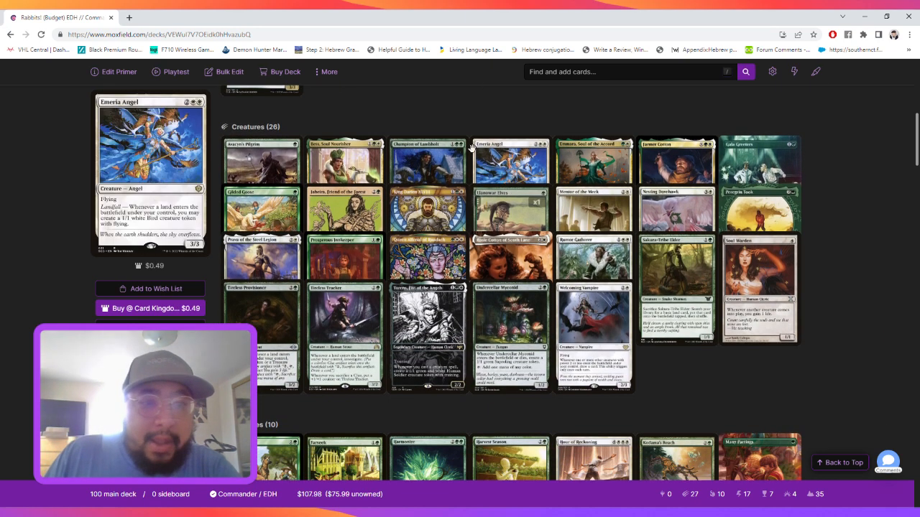
{"action": "mouse_move", "coordinate": [452, 118]}
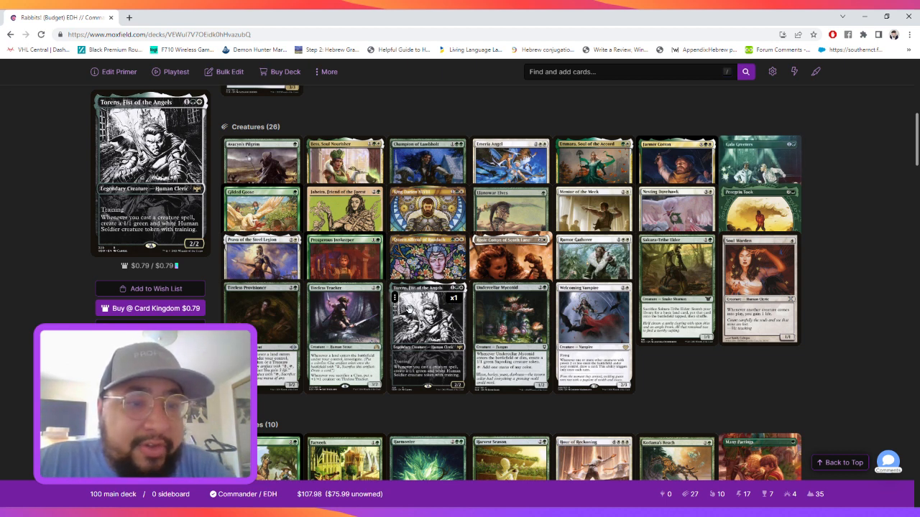
{"action": "scroll", "scroll_direction": "down", "scroll_amount": 3}
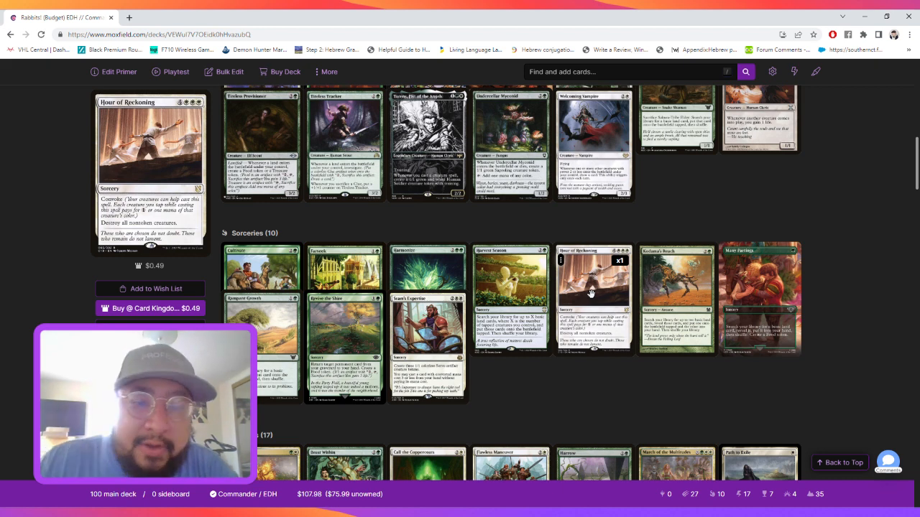
{"action": "scroll", "scroll_direction": "down", "scroll_amount": 3}
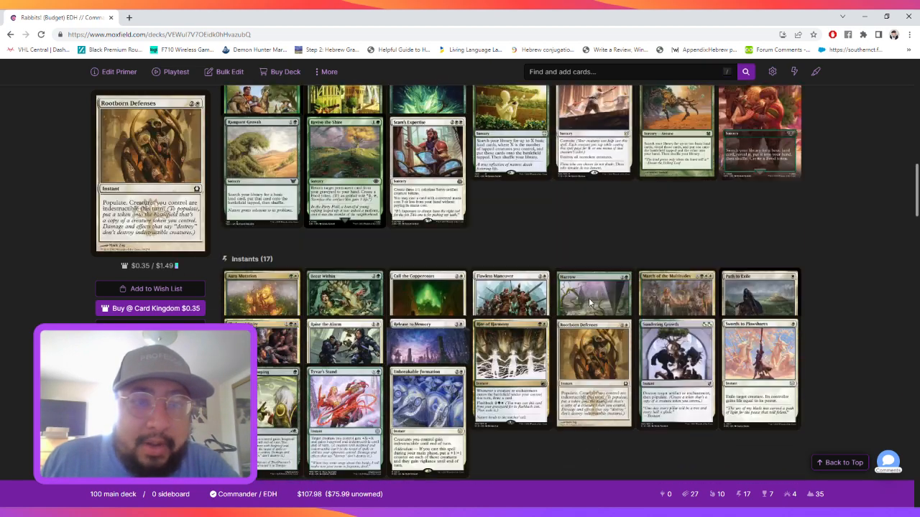
{"action": "scroll", "scroll_direction": "down", "scroll_amount": 3}
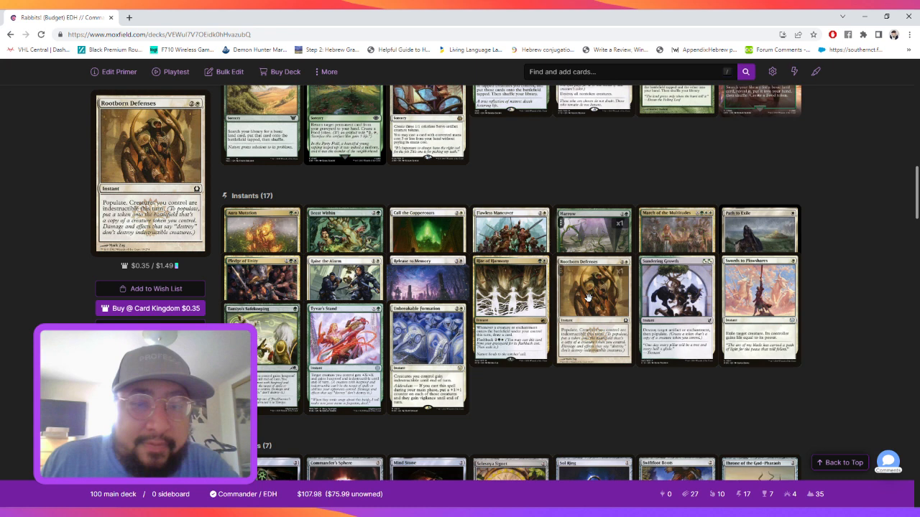
{"action": "mouse_move", "coordinate": [588, 386]}
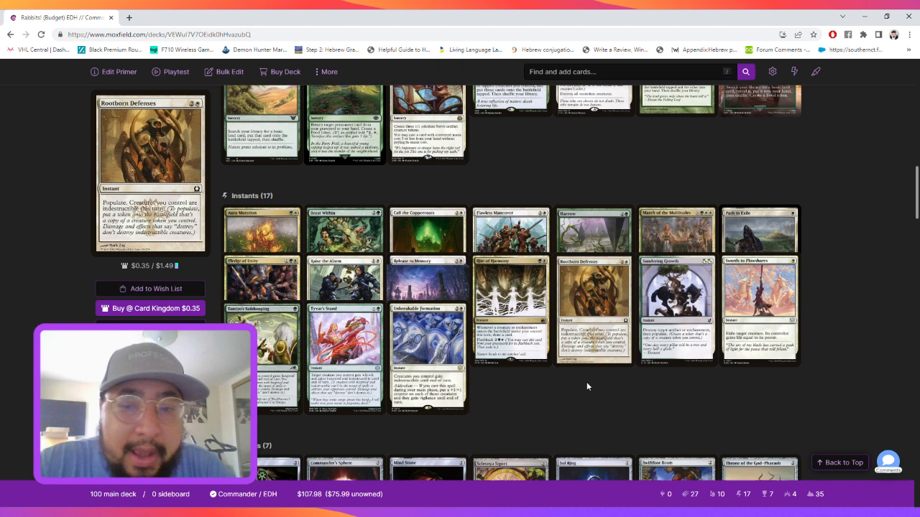
{"action": "scroll", "scroll_direction": "down", "scroll_amount": 3}
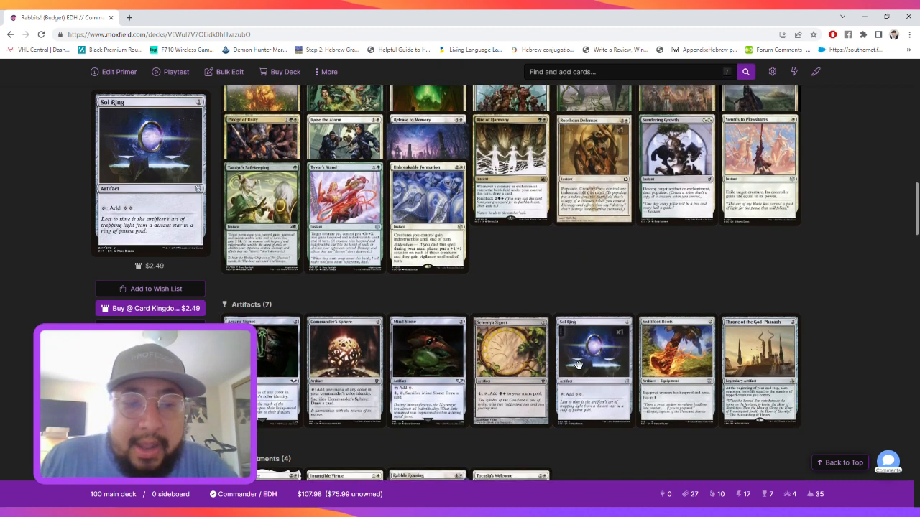
{"action": "scroll", "scroll_direction": "down", "scroll_amount": 3}
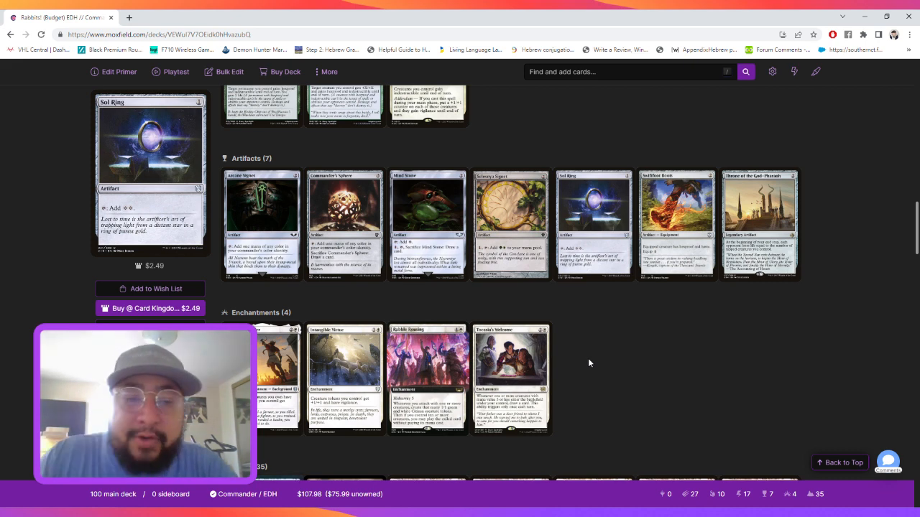
{"action": "scroll", "scroll_direction": "down", "scroll_amount": 3}
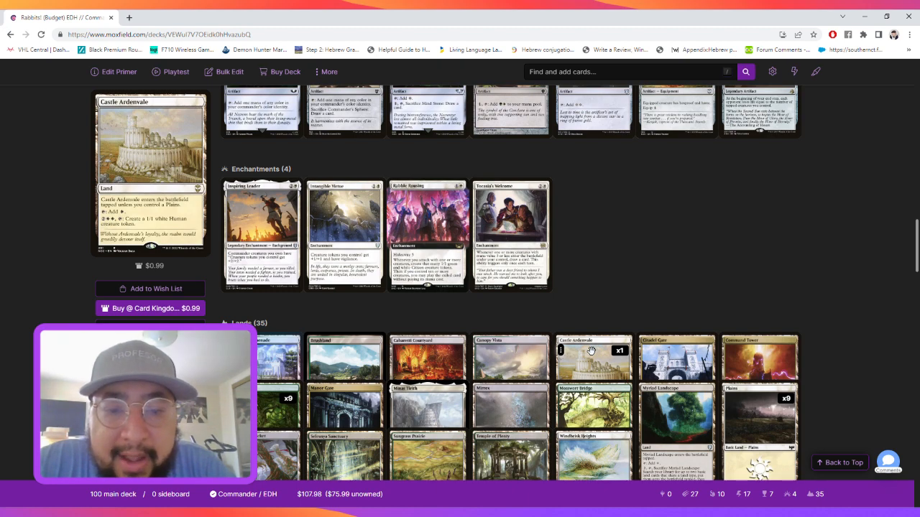
{"action": "scroll", "scroll_direction": "down", "scroll_amount": 3}
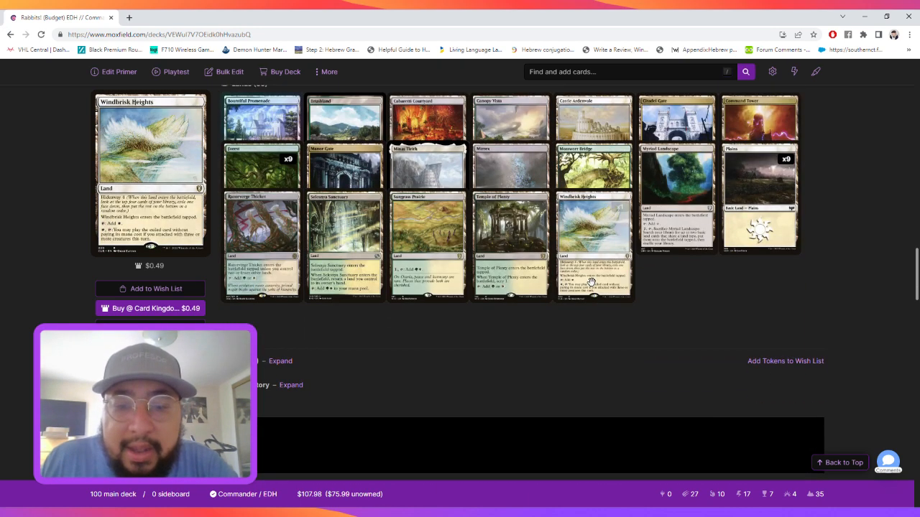
{"action": "scroll", "scroll_direction": "up", "scroll_amount": 3}
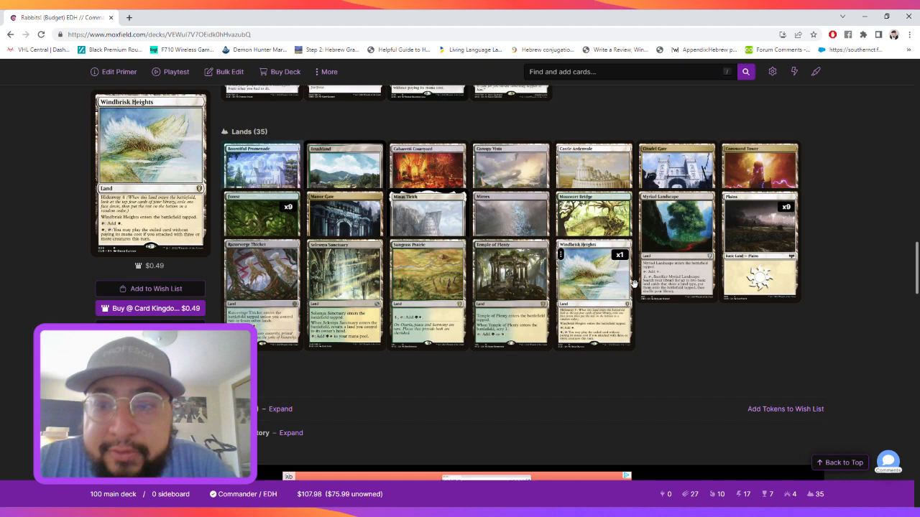
{"action": "scroll", "scroll_direction": "down", "scroll_amount": 3}
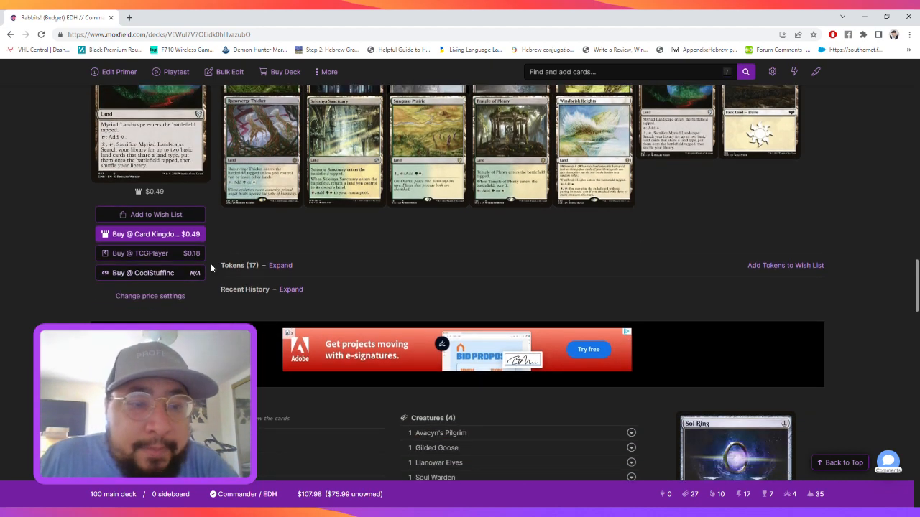
{"action": "scroll", "scroll_direction": "down", "scroll_amount": 3}
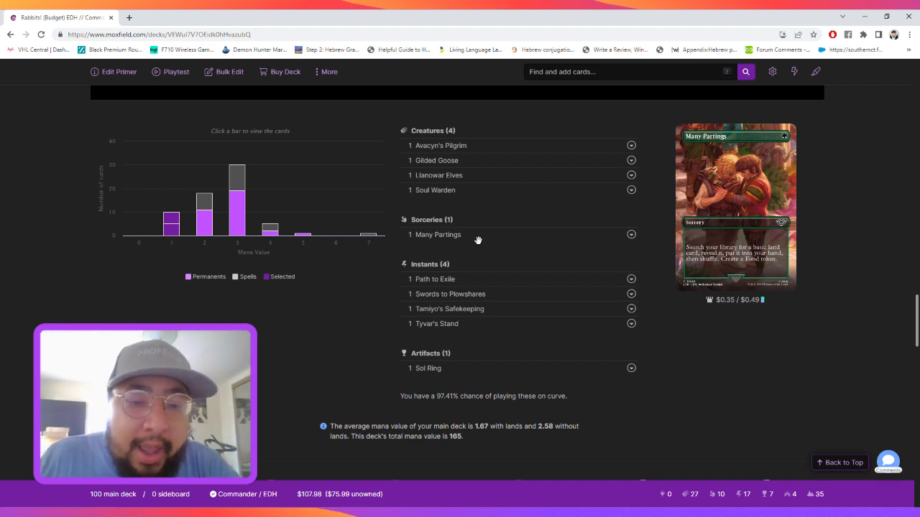
{"action": "scroll", "scroll_direction": "down", "scroll_amount": 3}
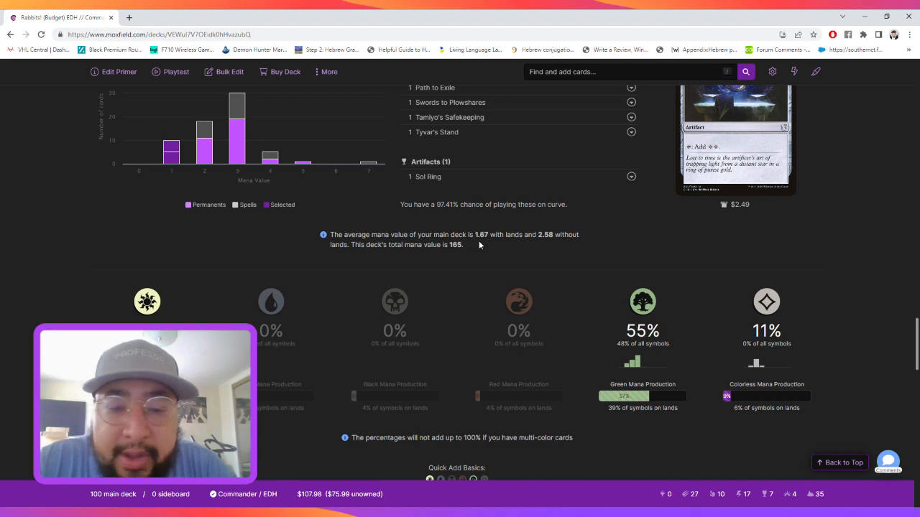
{"action": "scroll", "scroll_direction": "down", "scroll_amount": 3}
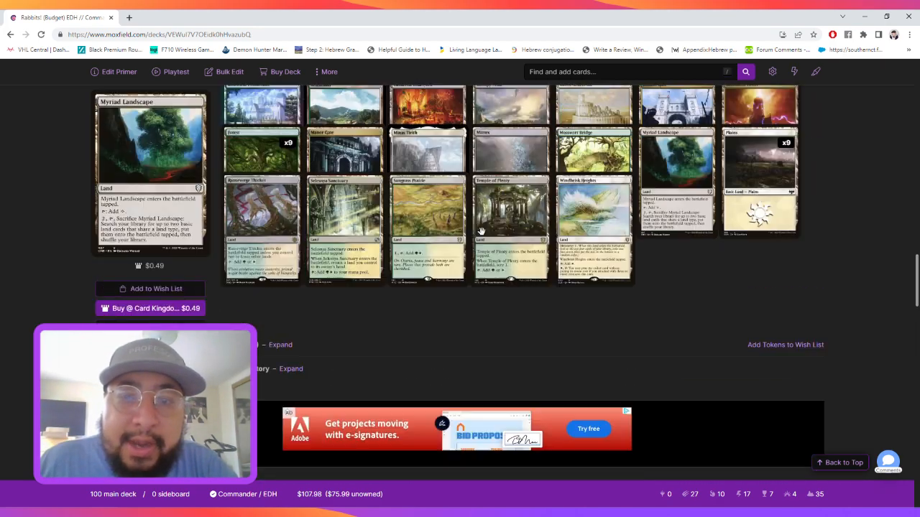
{"action": "scroll", "scroll_direction": "up", "scroll_amount": 3}
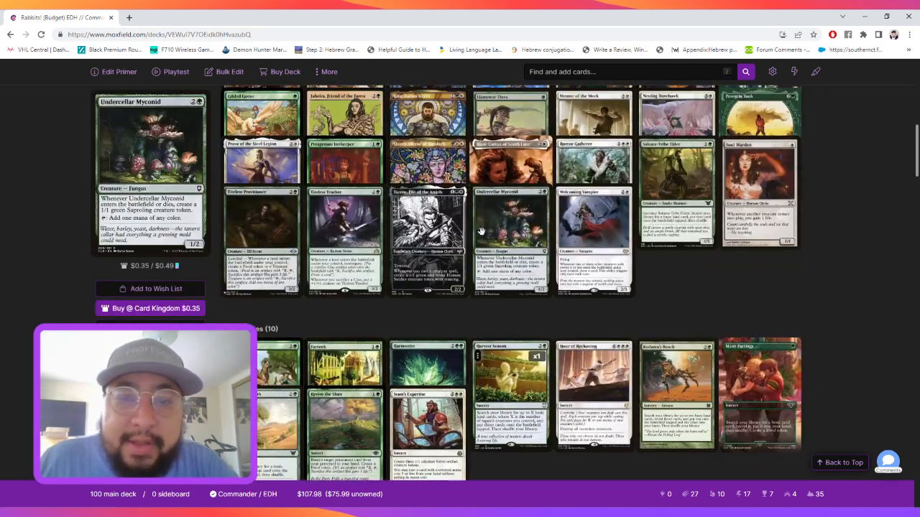
{"action": "scroll", "scroll_direction": "up", "scroll_amount": 3}
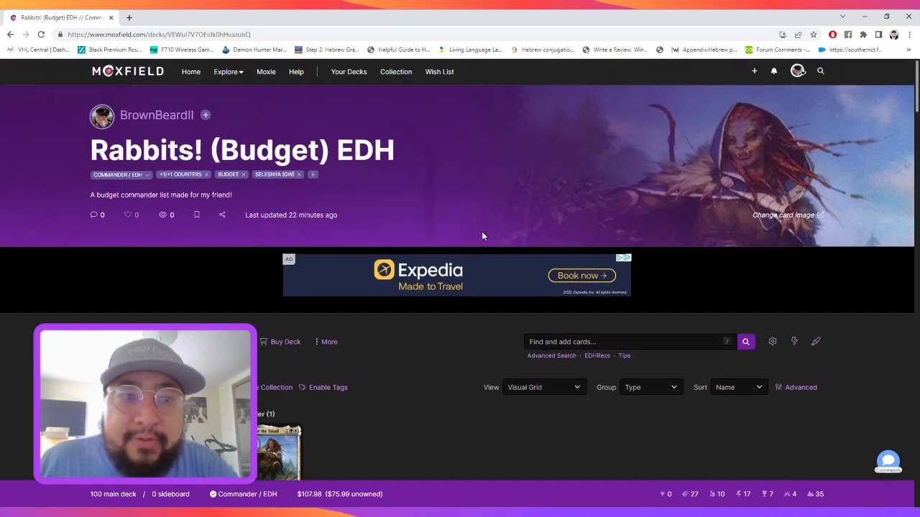
{"action": "mouse_move", "coordinate": [515, 236]}
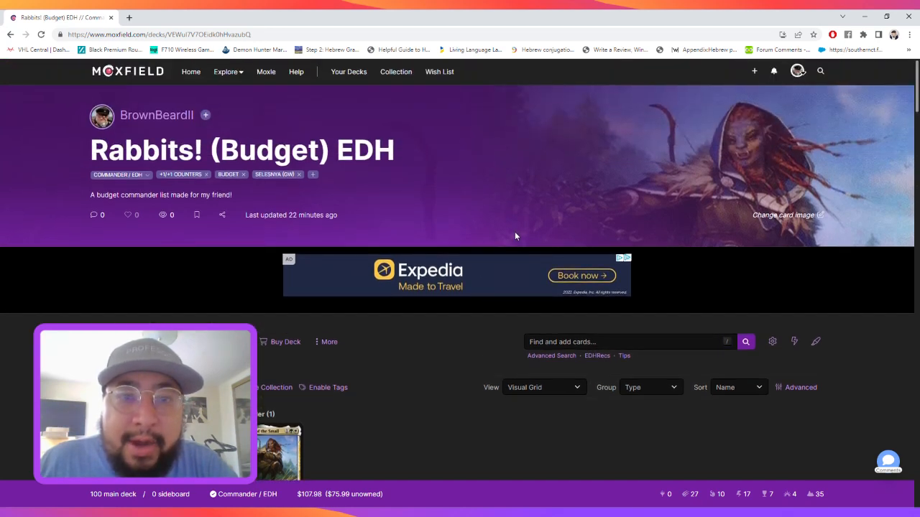